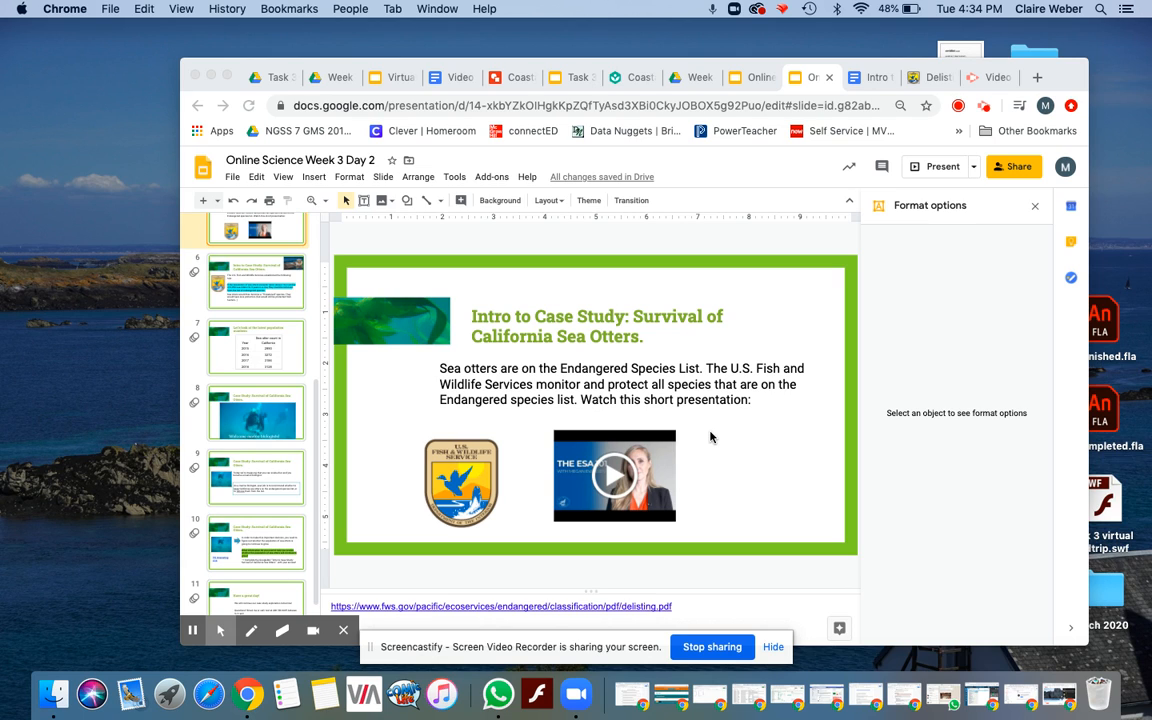
mouse_move(255, 320)
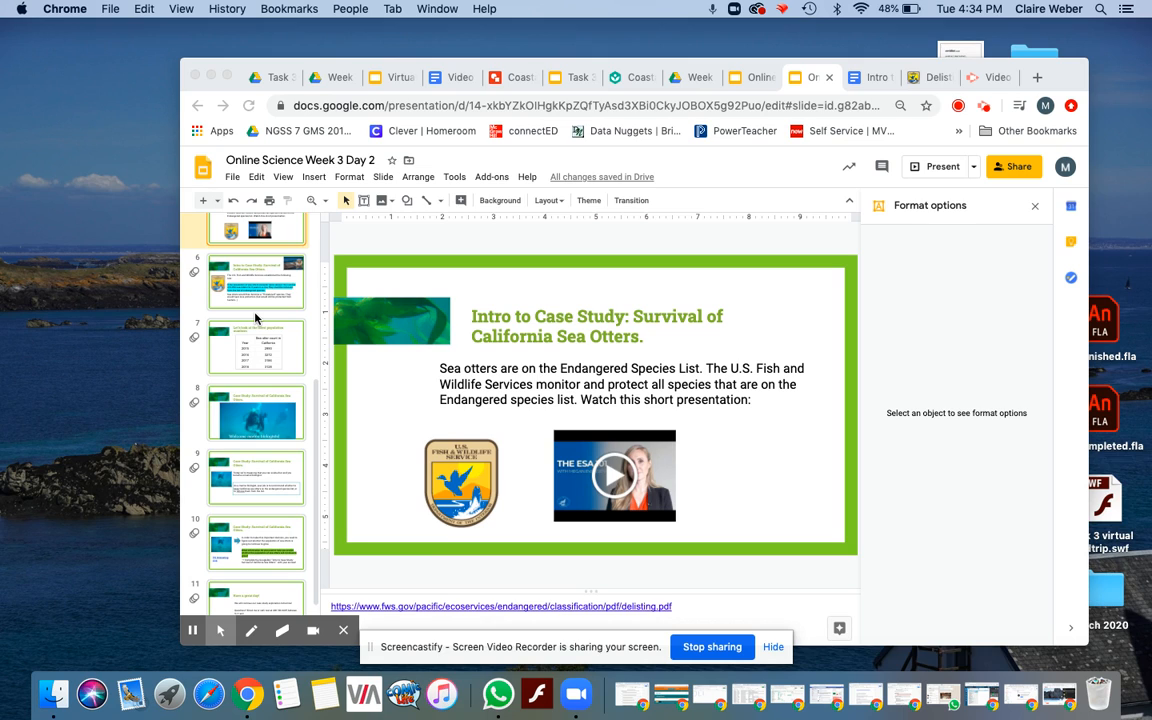
mouse_move(573, 480)
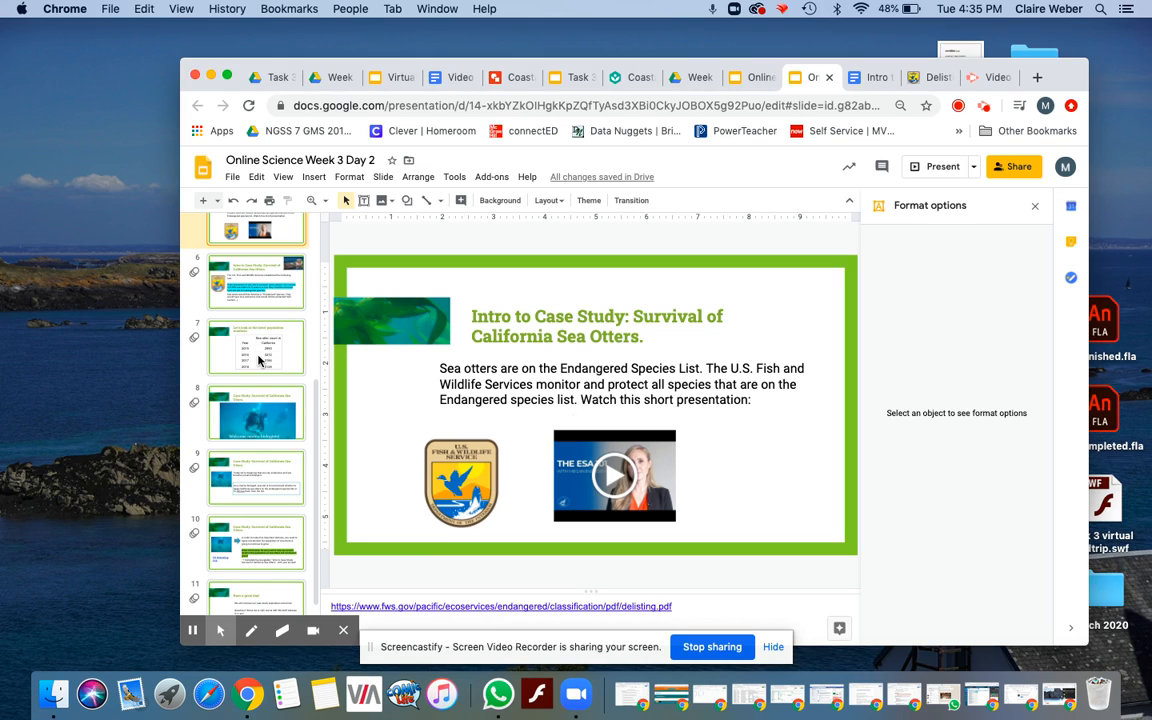
Show slide 6, the Fish and Wildlife rule on delisting sea otters above 3,090
click(256, 283)
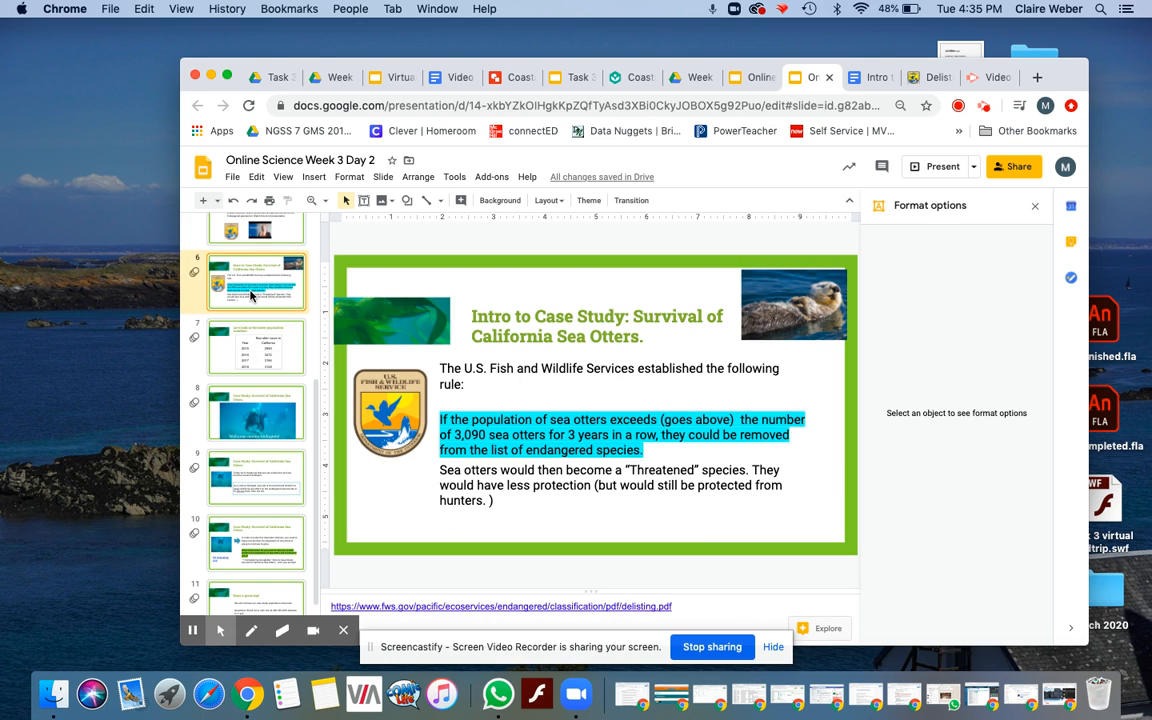
mouse_move(224, 311)
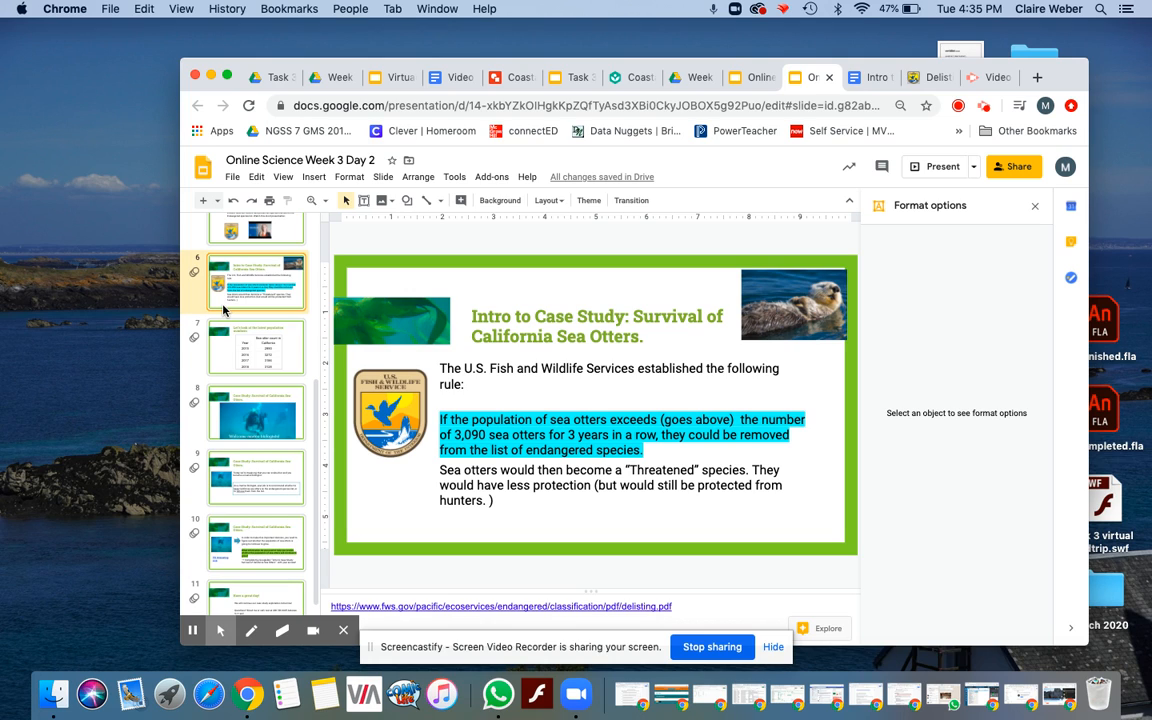
mouse_move(232, 358)
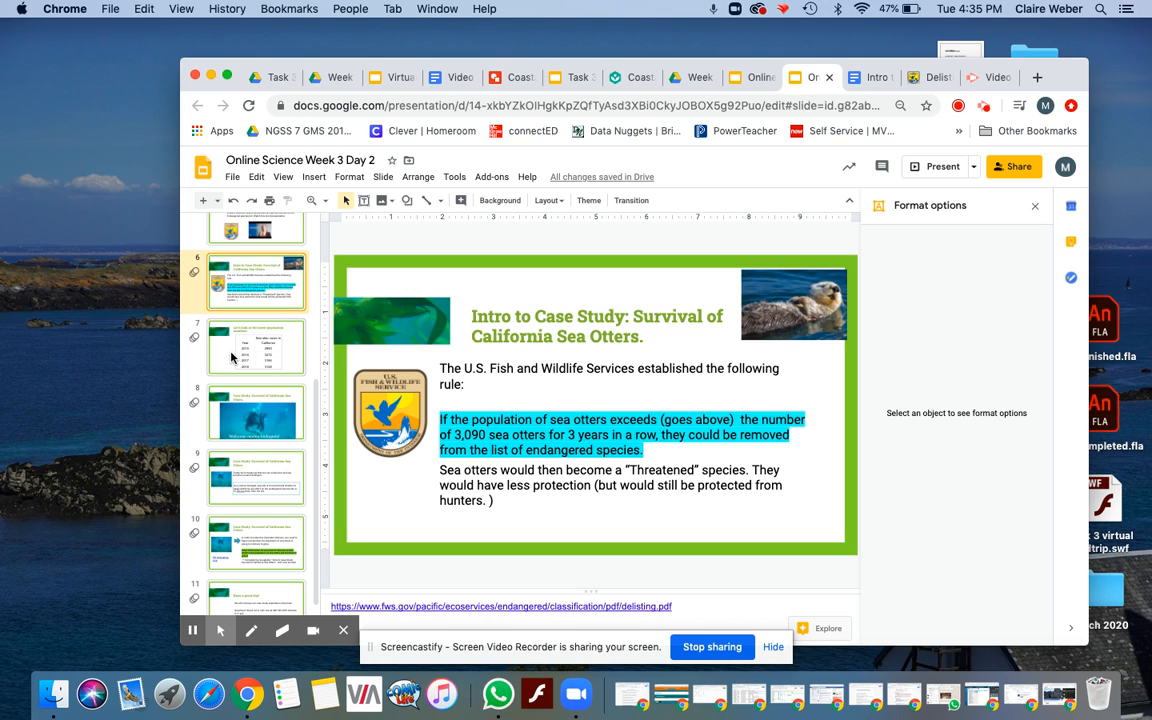
View the slide 7 population table, then advance to slide 9's keep-or-remove recommendation
click(256, 347)
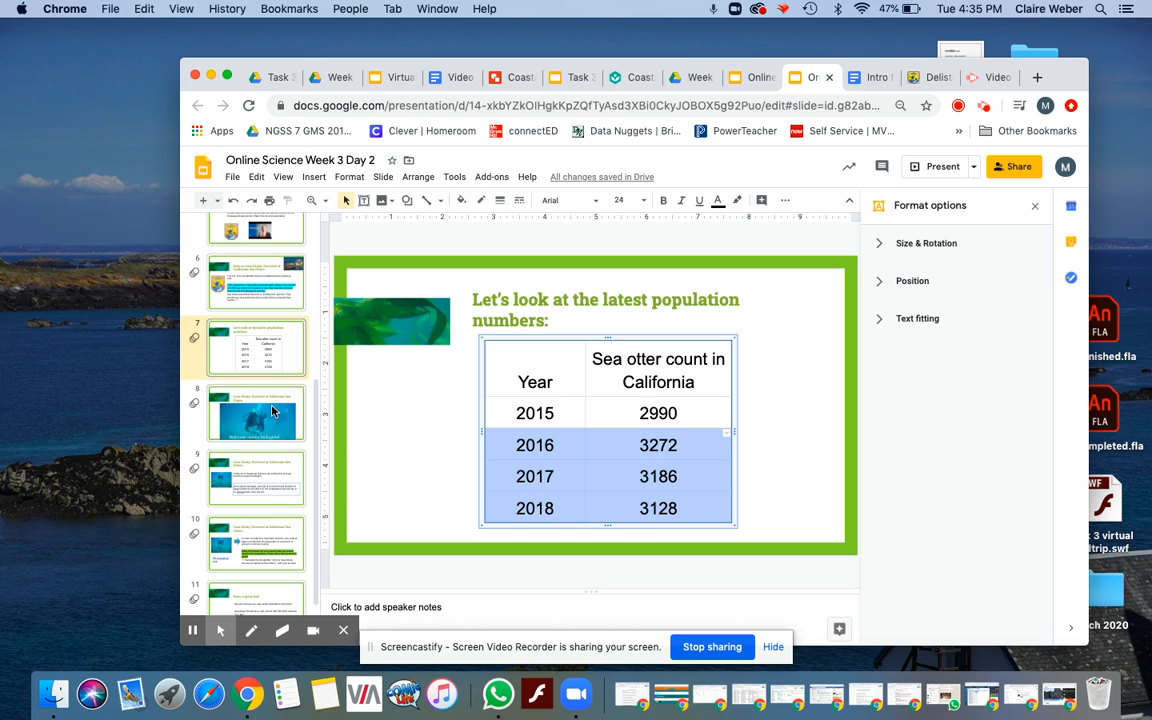
click(255, 477)
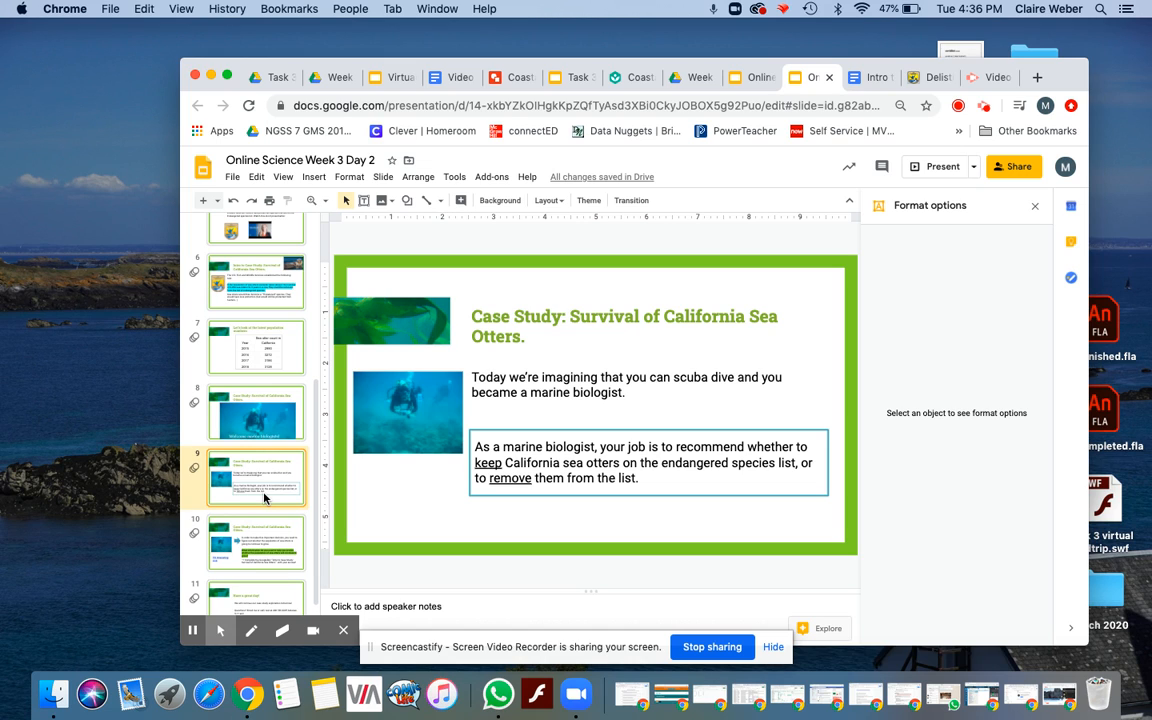
View slide 10 on predicting otter growth, then switch to the 'Intro to Case Study' worksheet
scroll(down, 3)
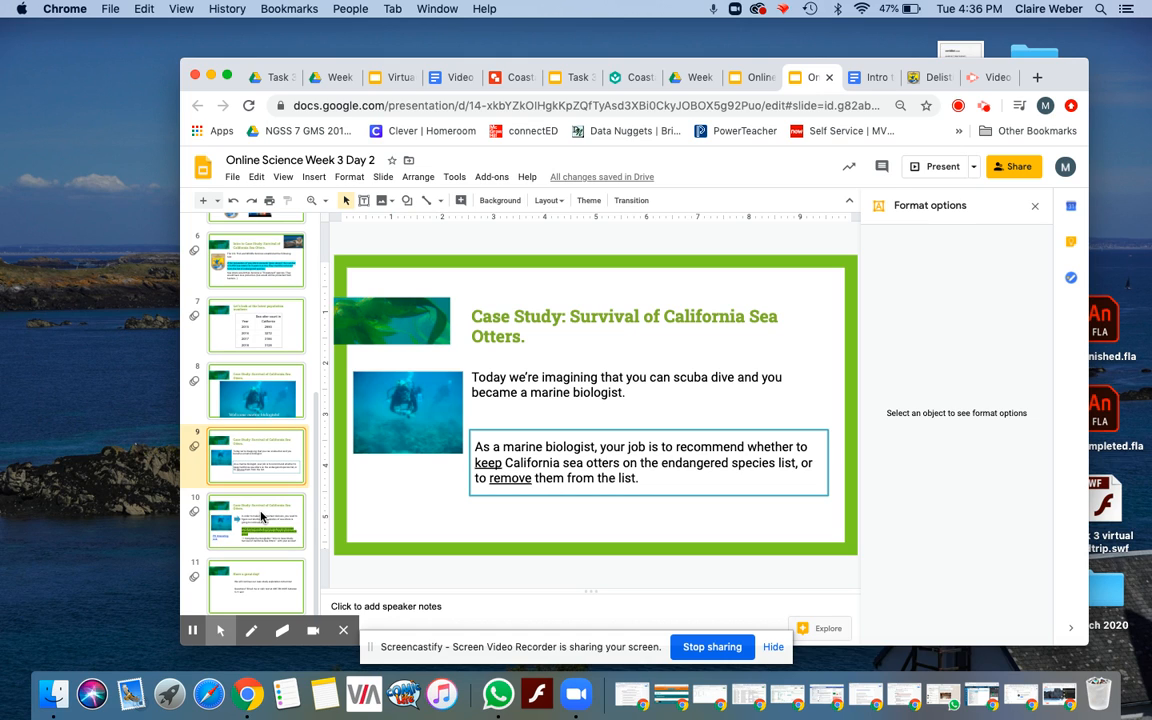
click(255, 520)
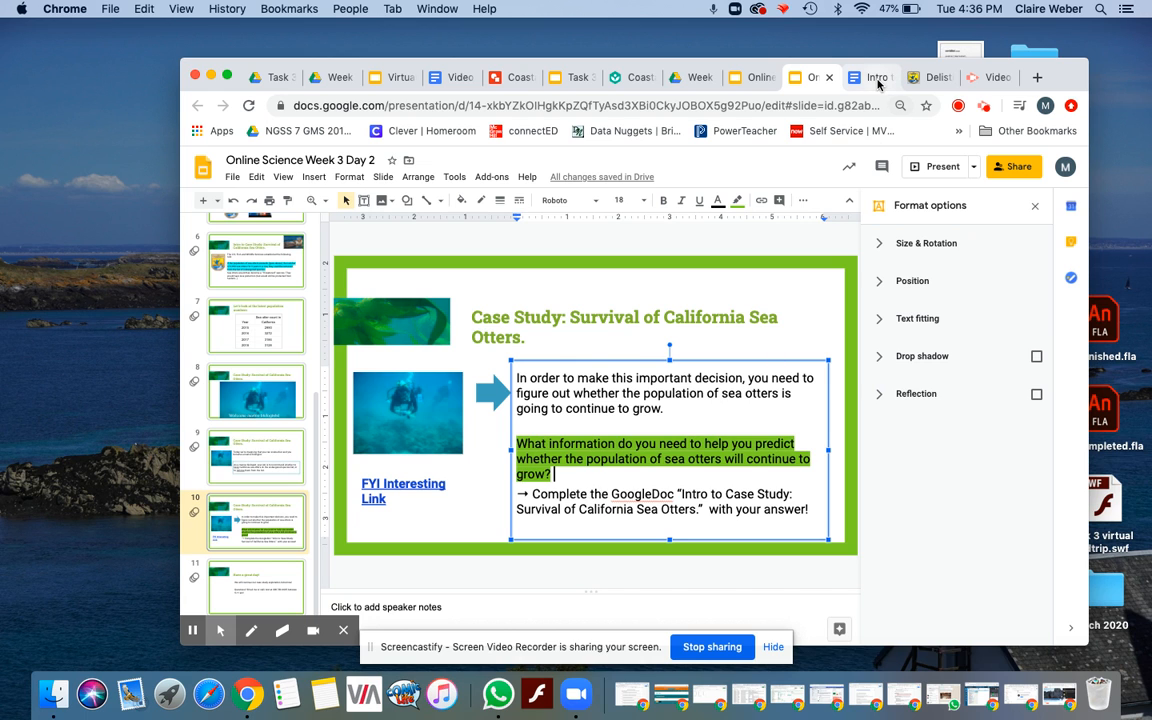
click(873, 77)
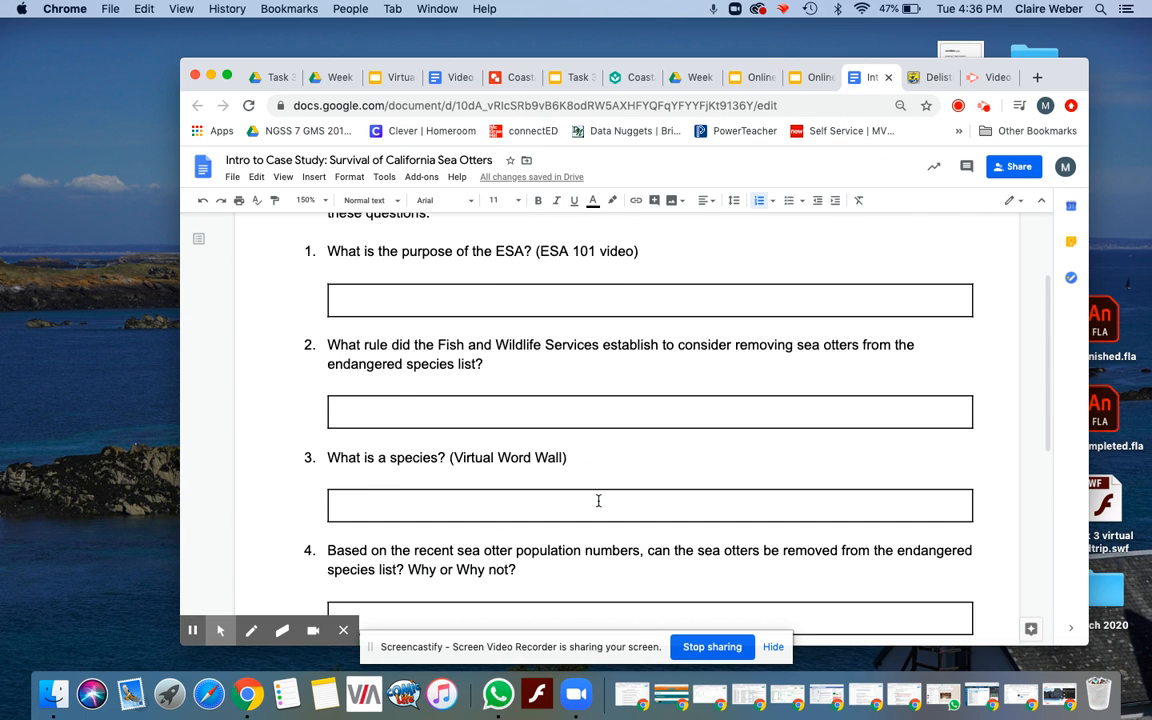
Review the worksheet's part A questions, then view the Virtual Word Wall species definition
scroll(up, 3)
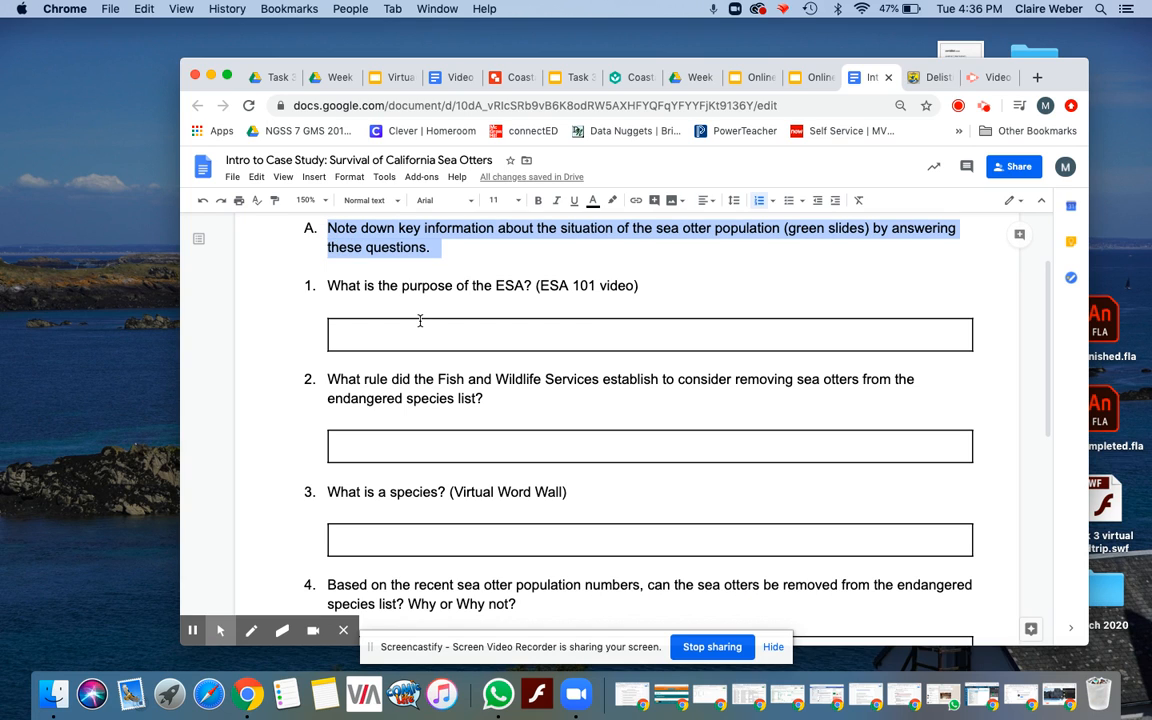
mouse_move(805, 230)
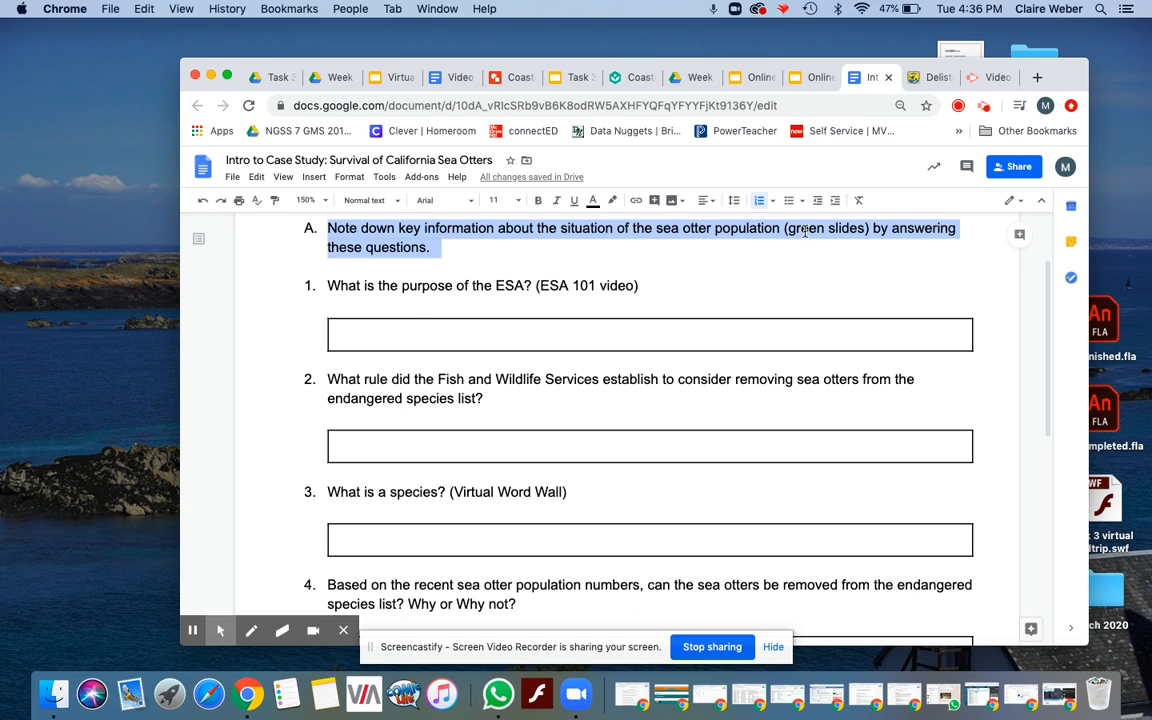
mouse_move(512, 293)
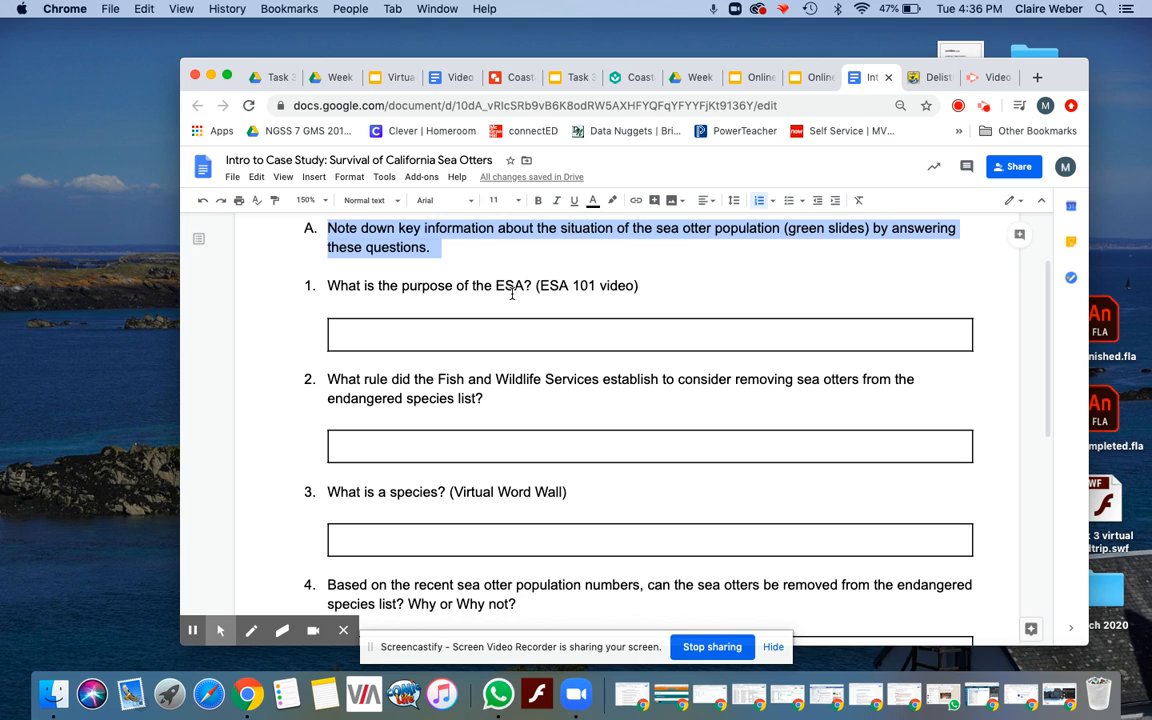
mouse_move(520, 400)
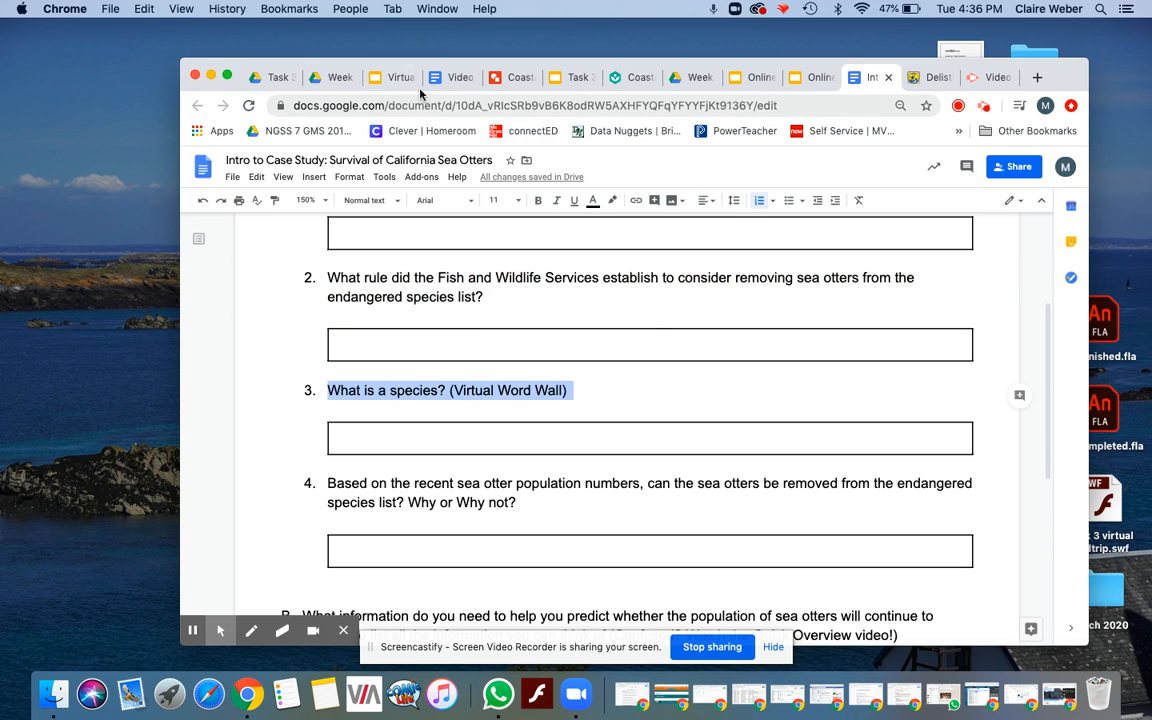
click(393, 77)
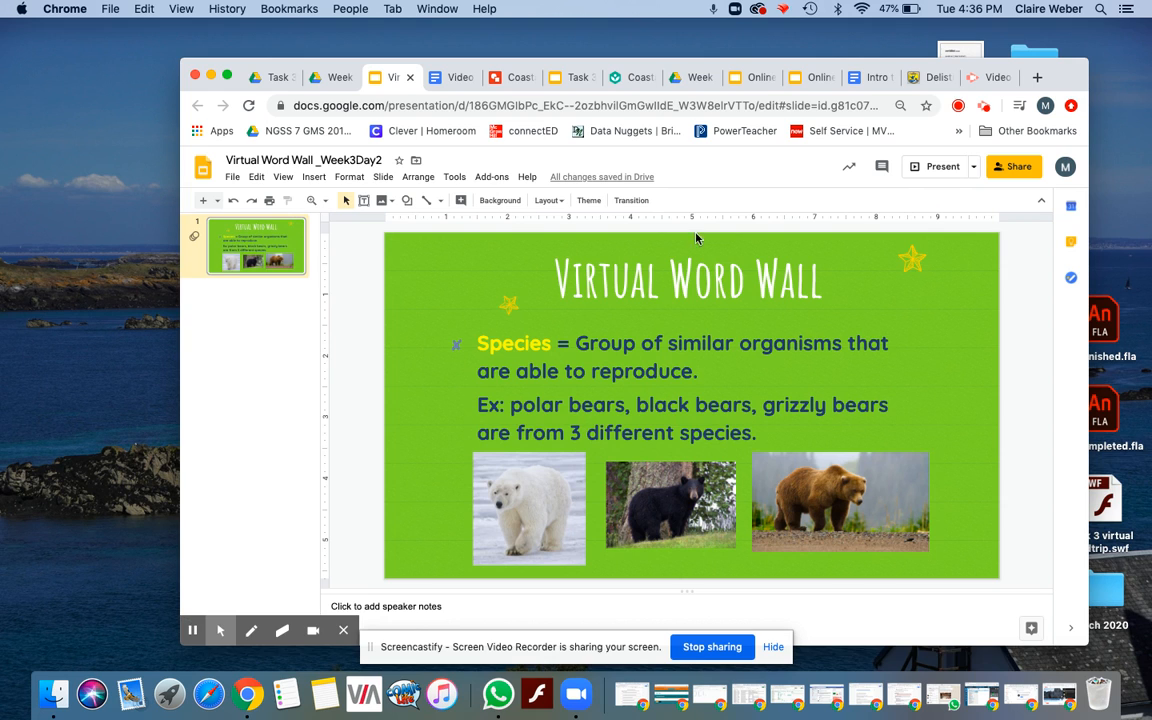
mouse_move(846, 125)
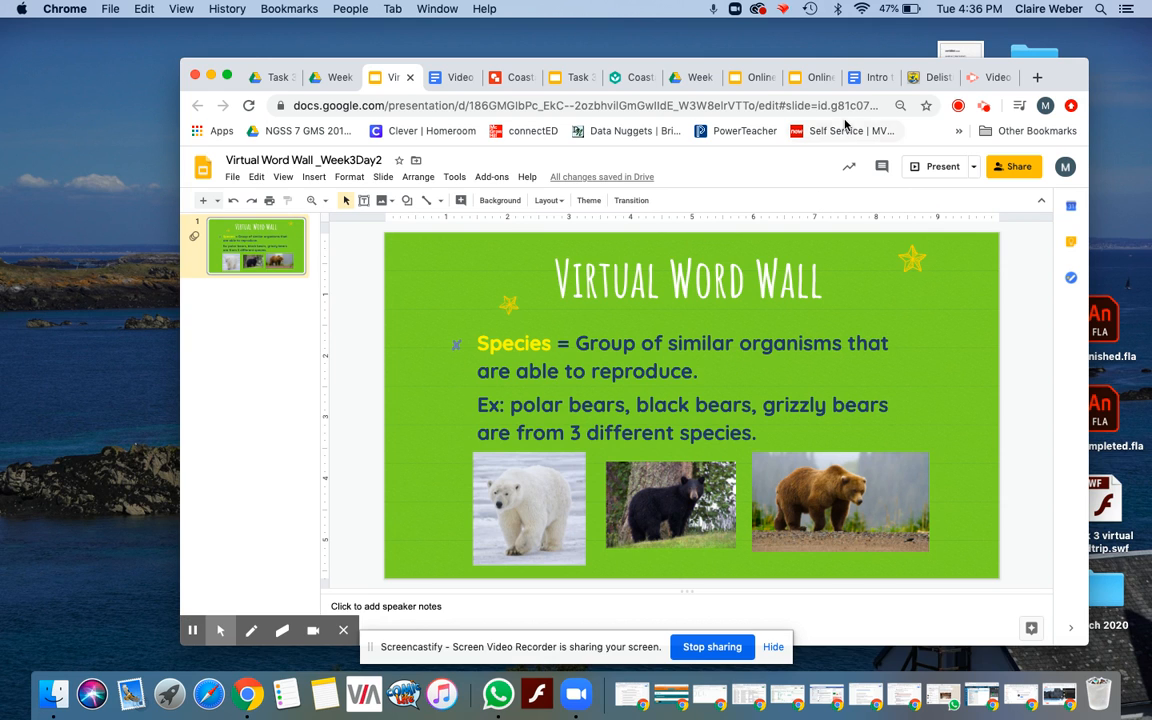
Back on the worksheet, place the cursor below the part B abiotic factors definition
click(868, 77)
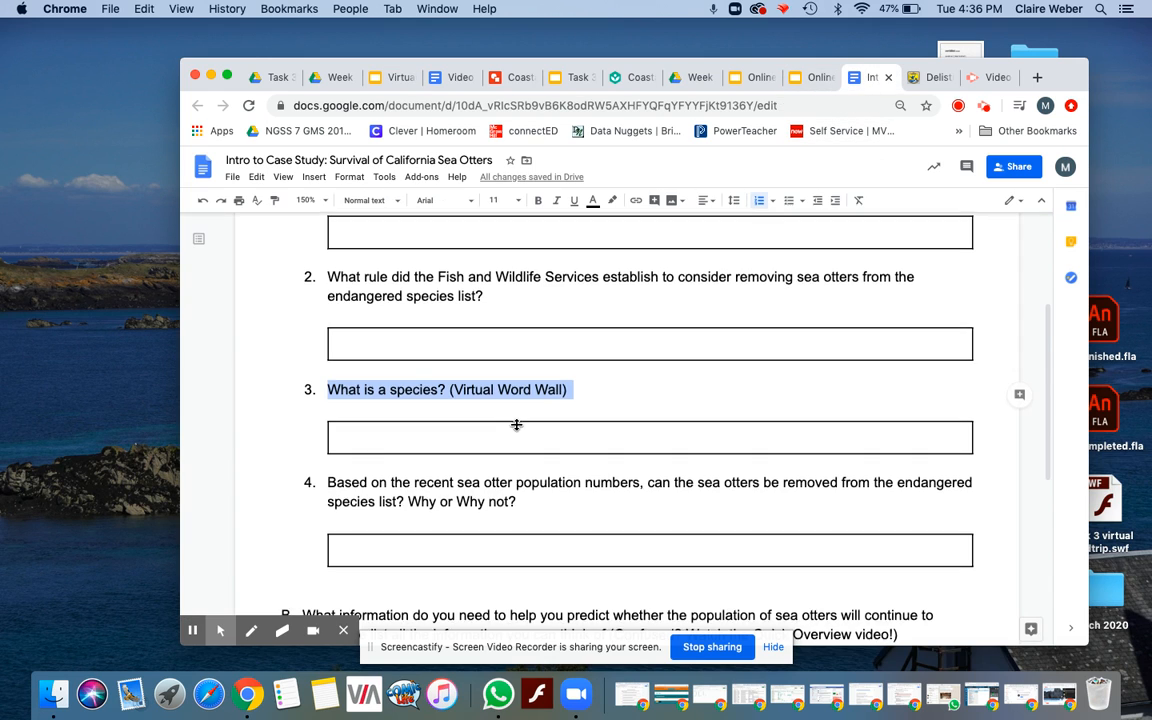
scroll(down, 3)
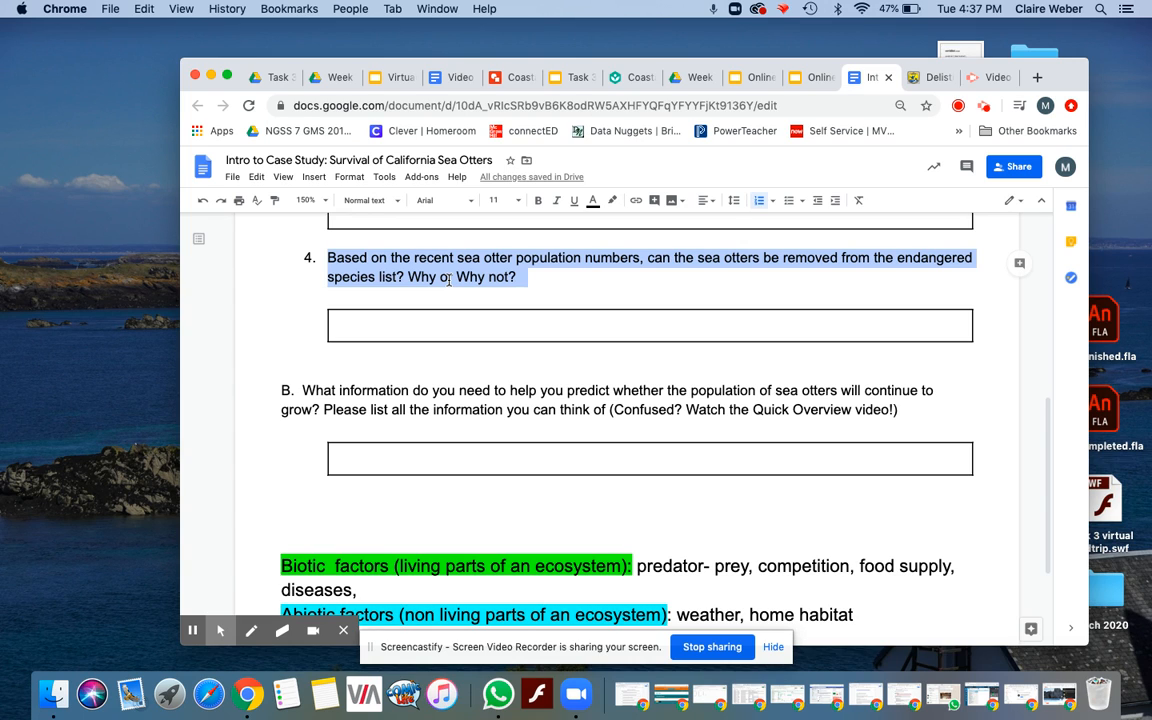
click(442, 400)
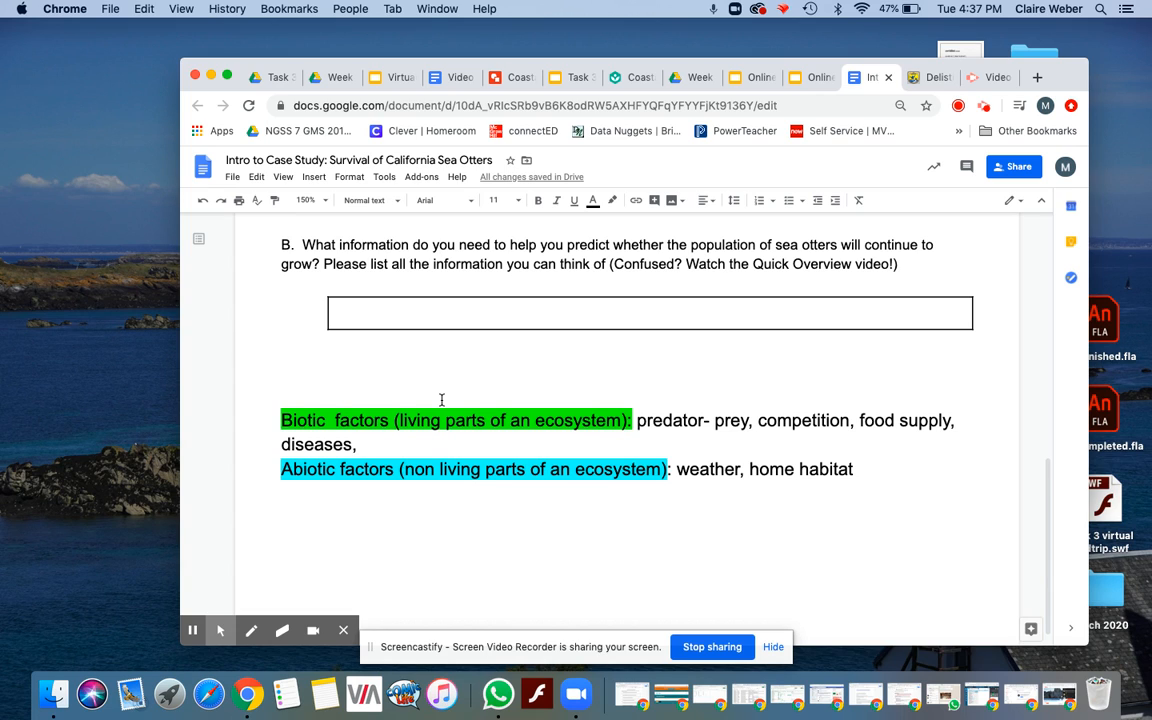
mouse_move(296, 408)
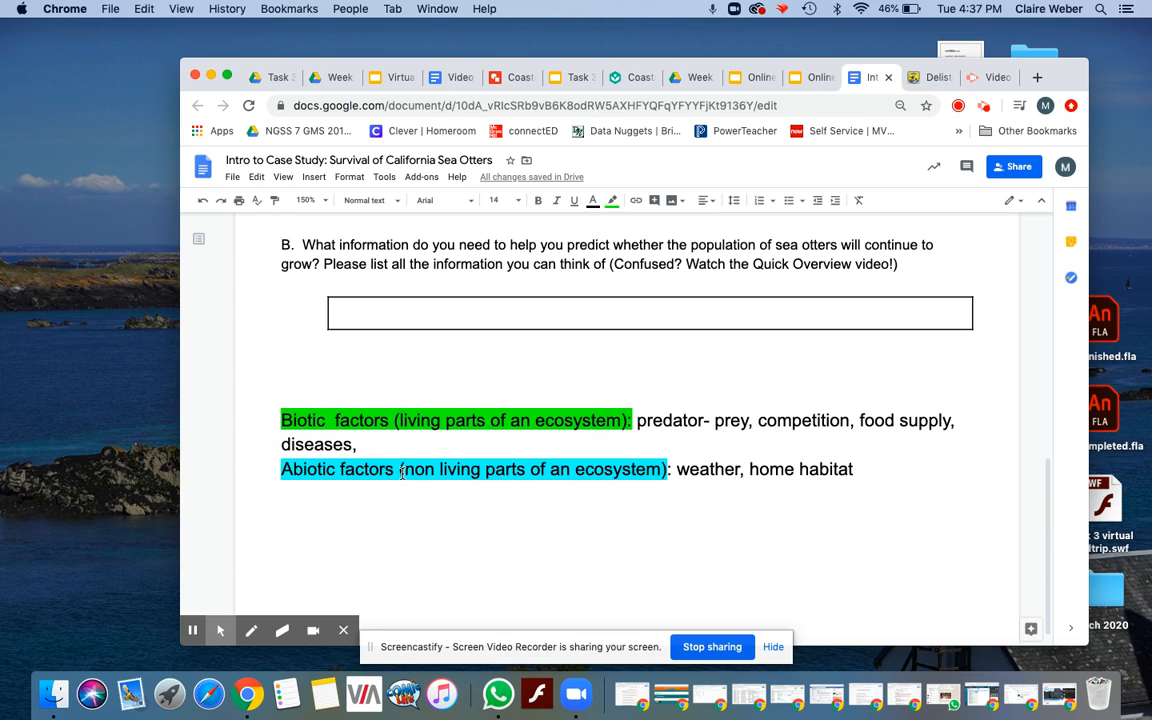
click(403, 480)
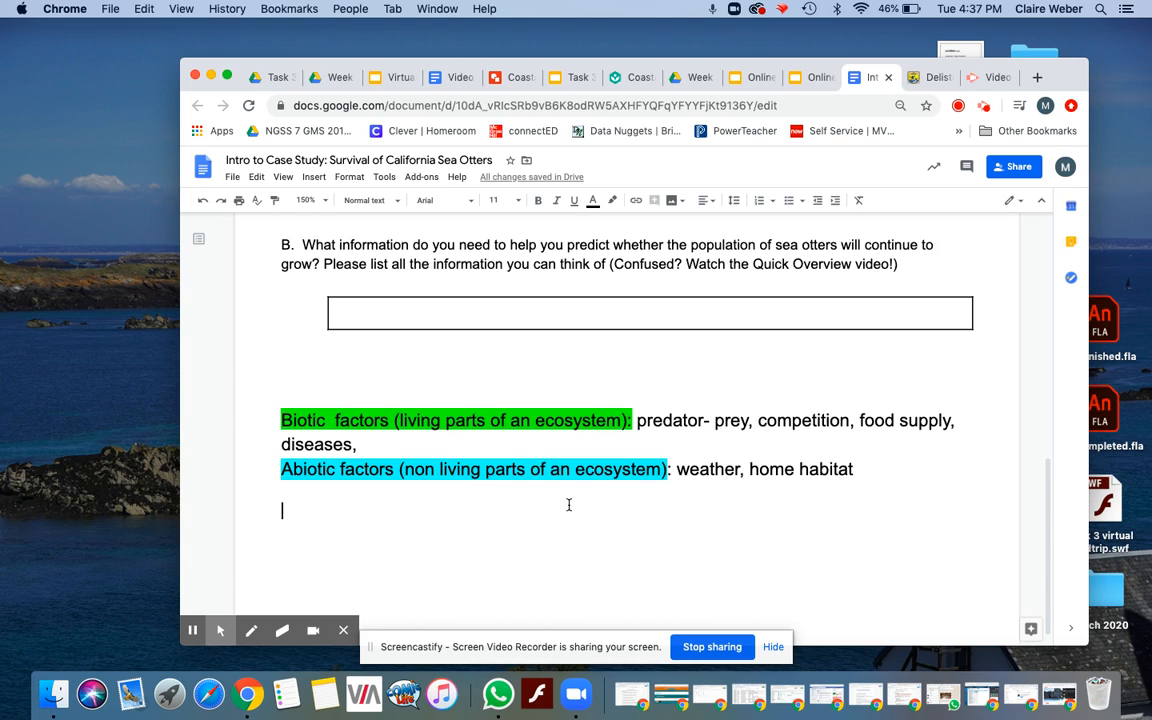
mouse_move(815, 486)
text(-)
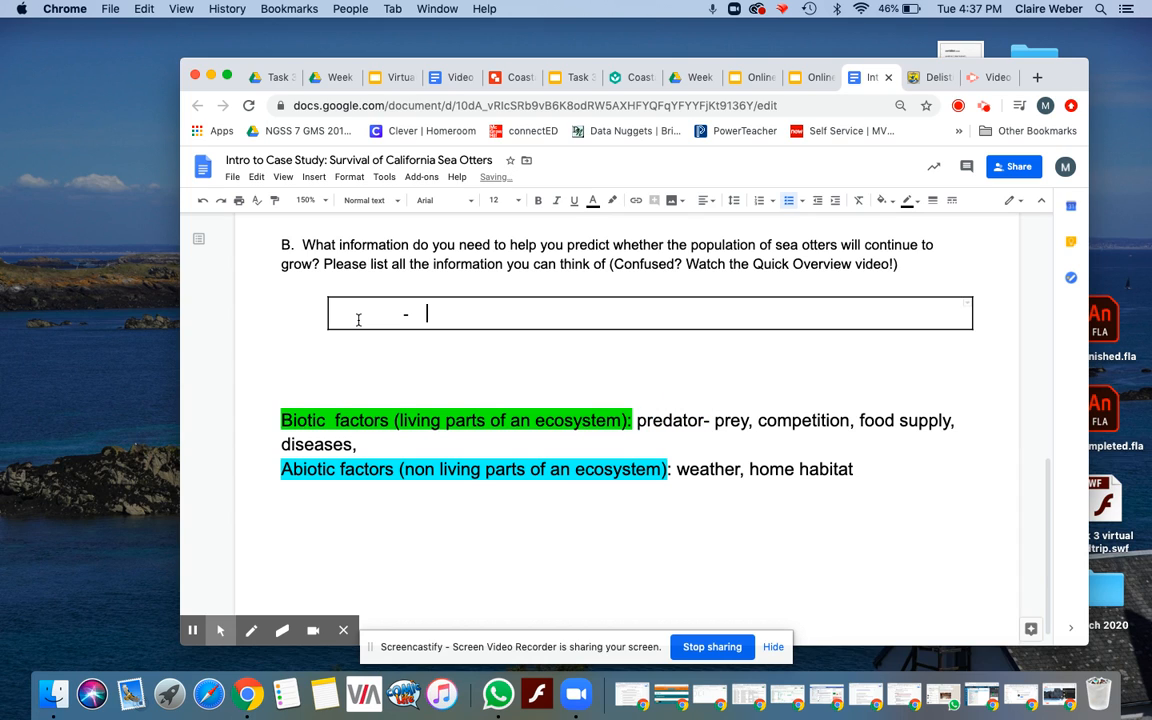
Type 'Do sea otters have predators?' and 'How stable is their food supply?' as list items
text(Do sea otters have pre)
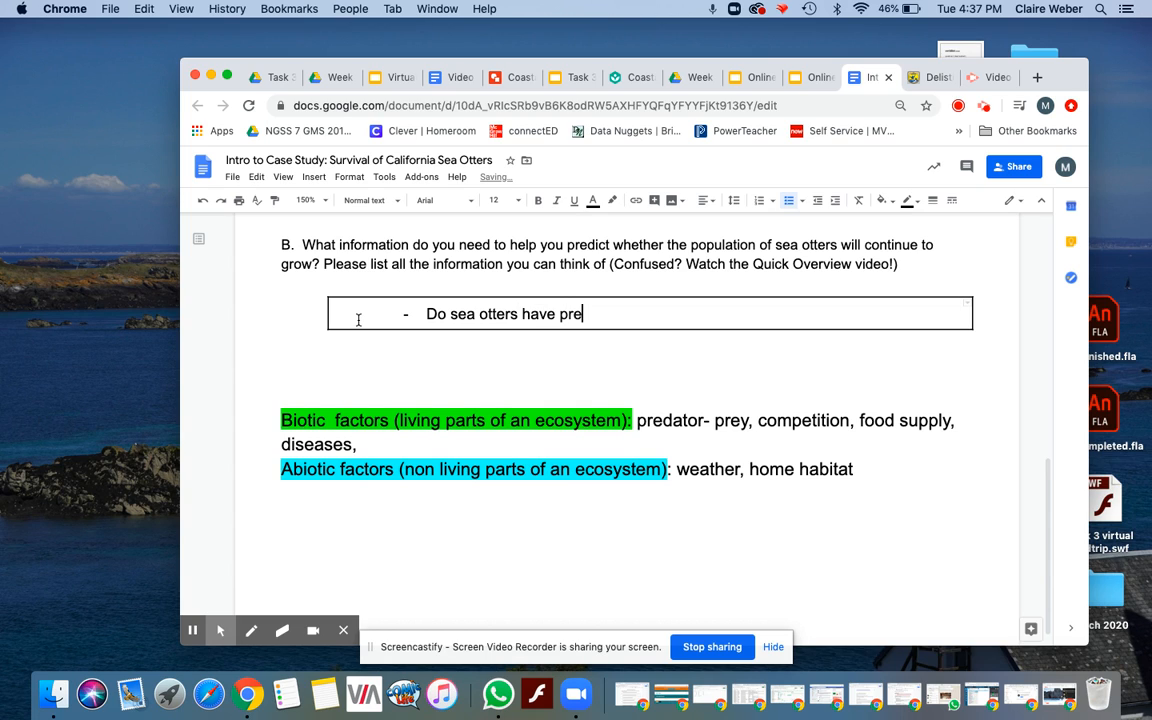
text(dators)
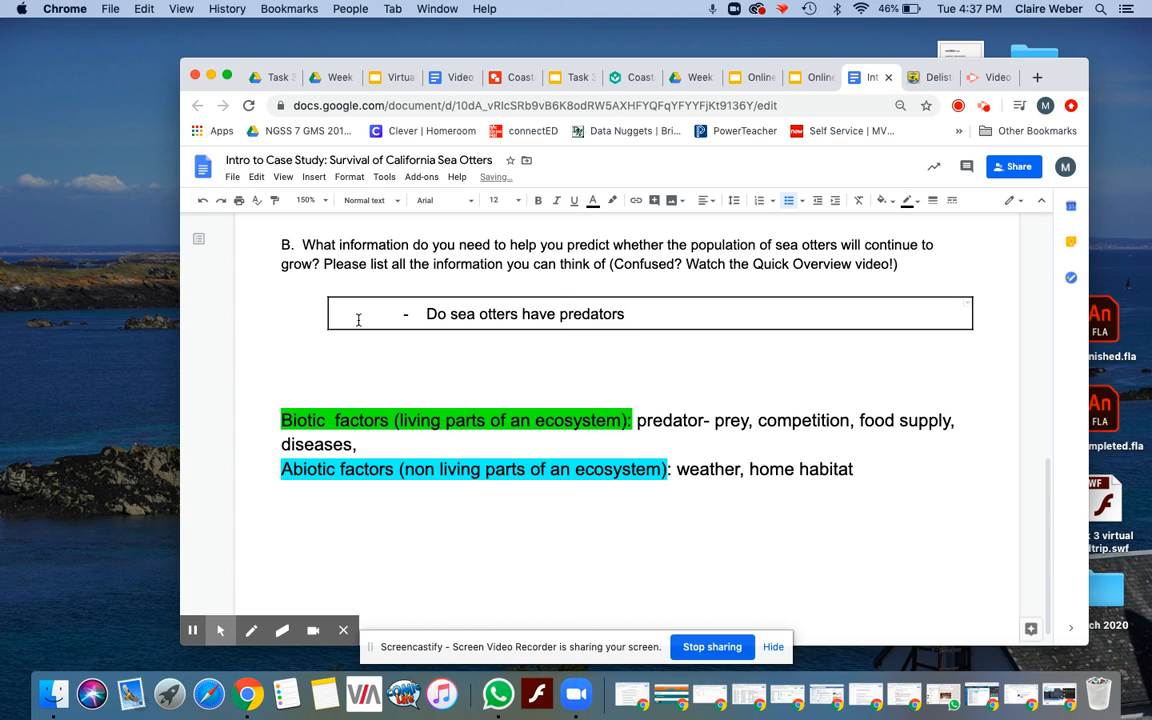
text(?)
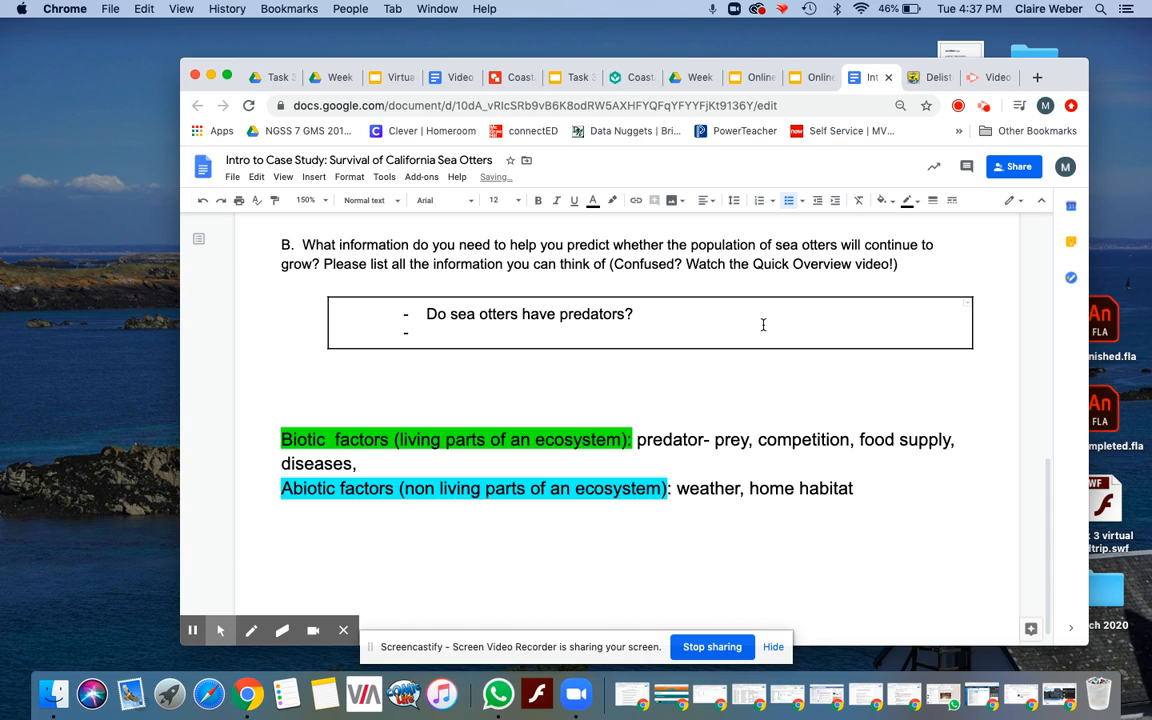
text(How)
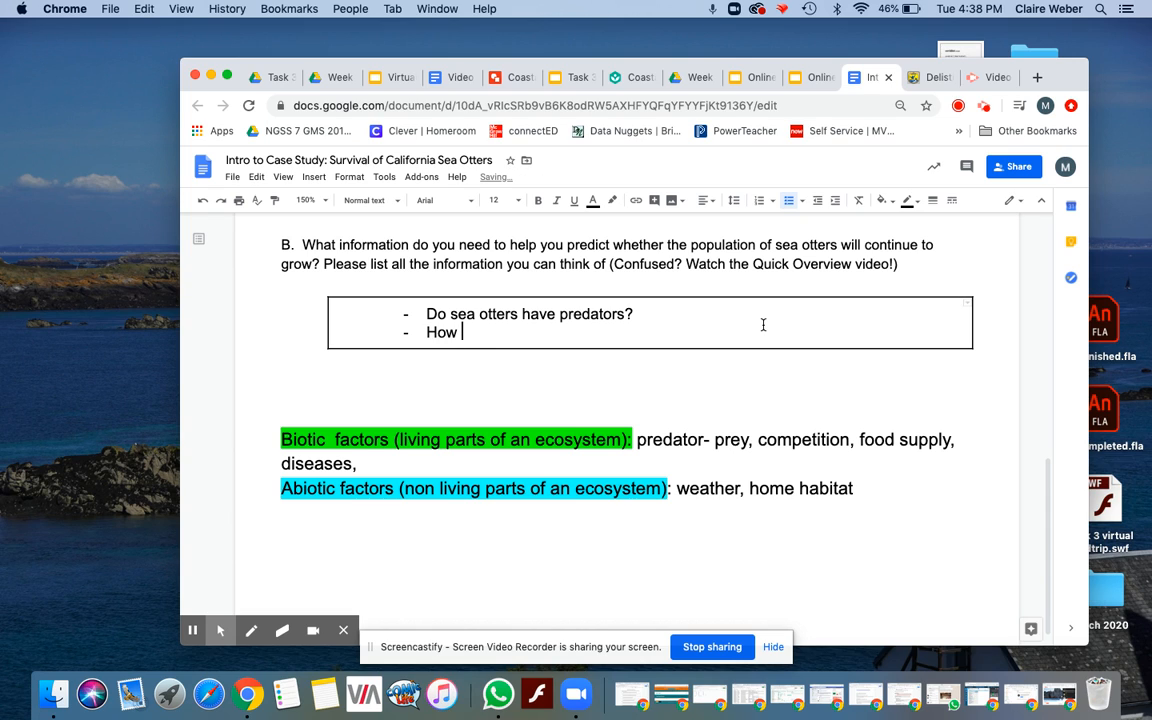
text(stable is the)
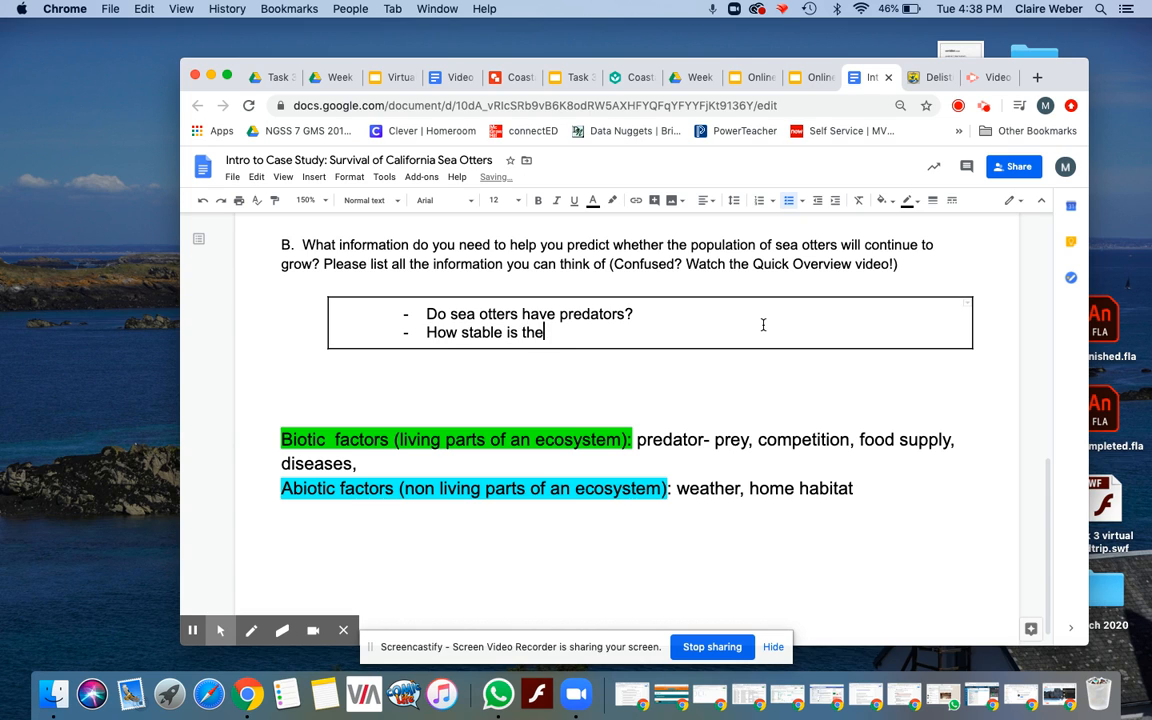
text(ir food supp)
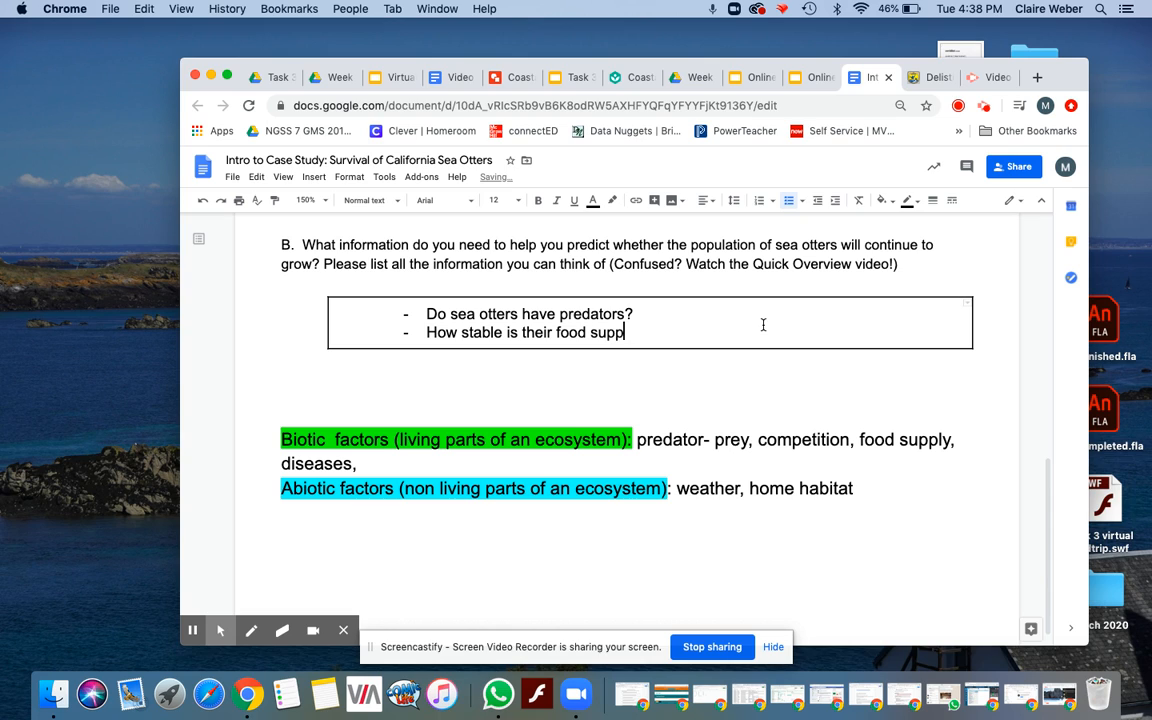
text(ly?)
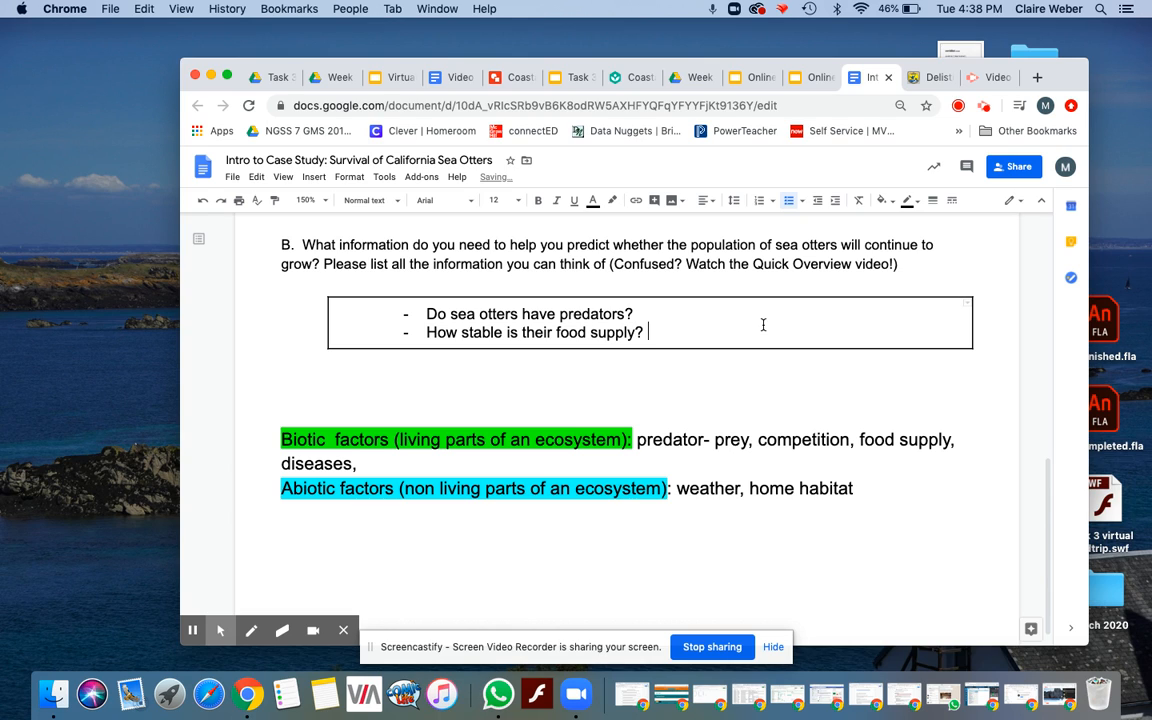